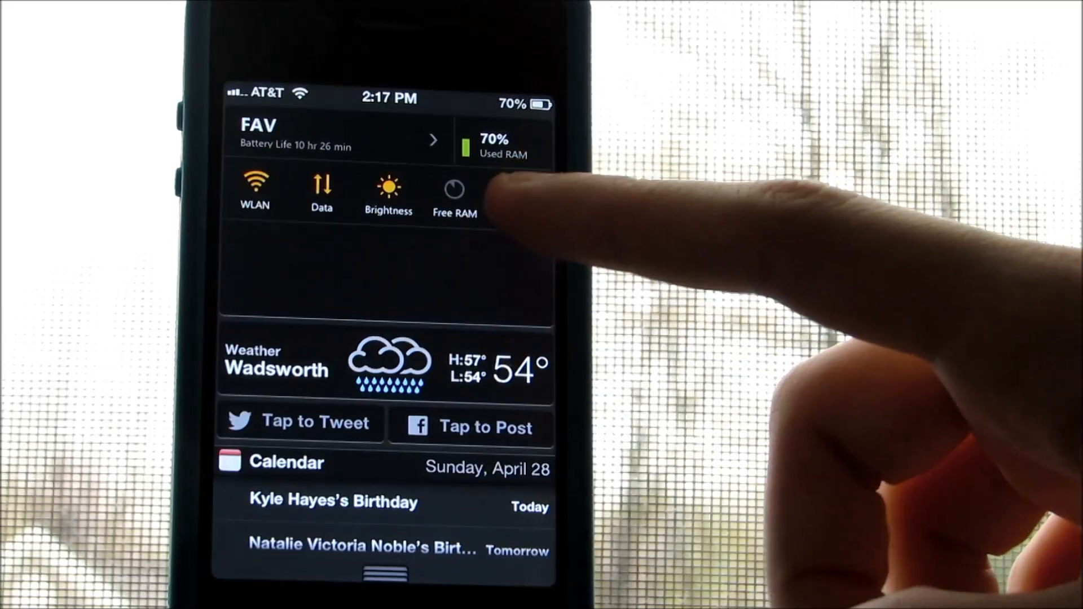
# - Launch the Photos app from the dock to show the photo library
pyautogui.click(387, 193)
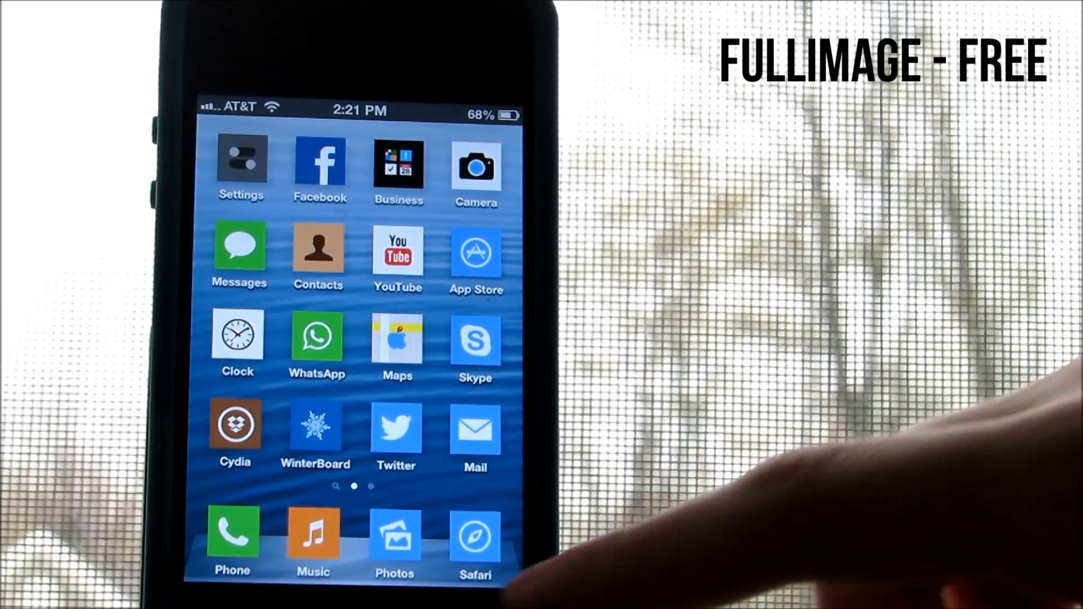
pyautogui.click(395, 539)
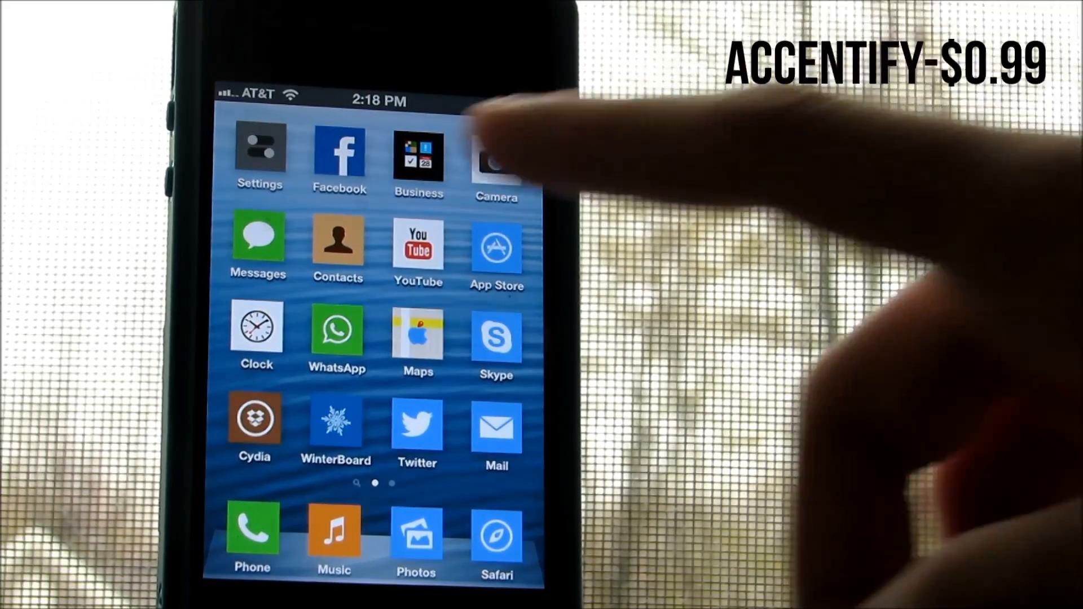
# - Show Accentify's settings page in Settings with Color Scheme set to None
pyautogui.click(260, 145)
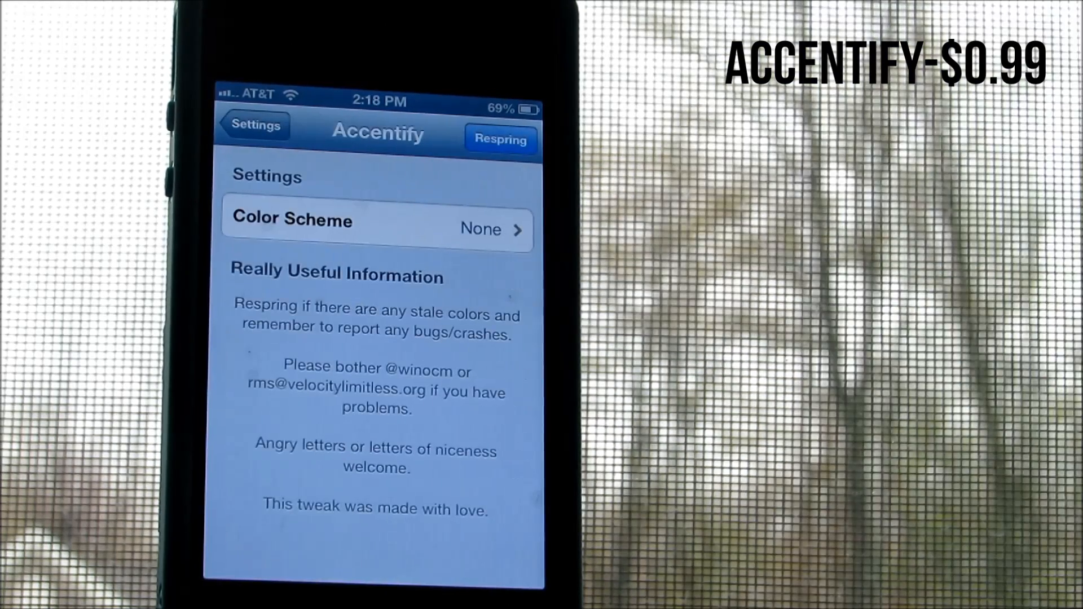
pyautogui.click(377, 228)
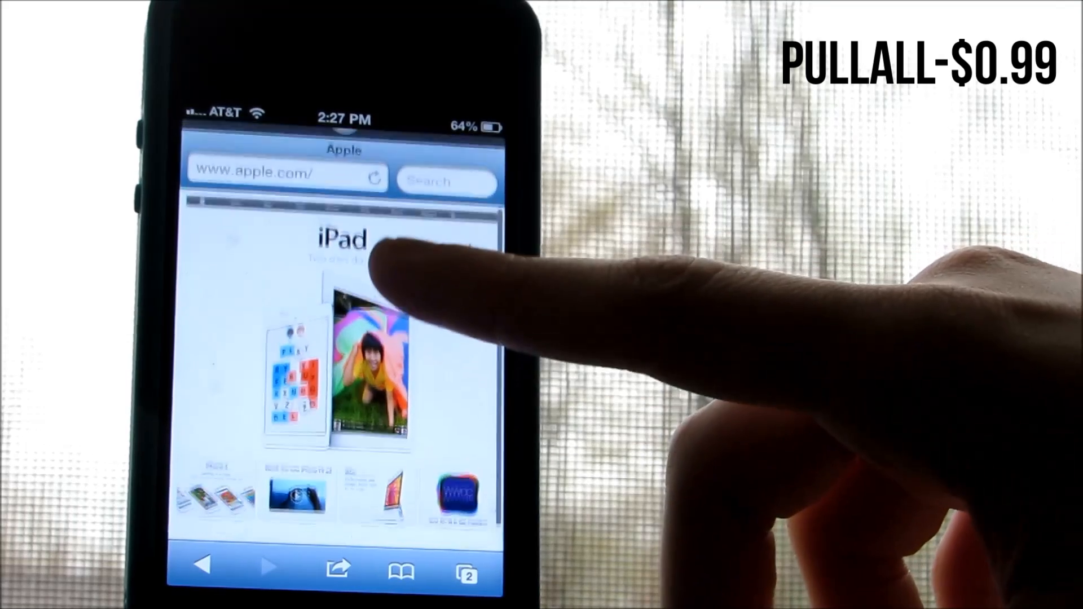
# - Pull down on apple.com twice with PullAll to refresh the page
pyautogui.click(284, 171)
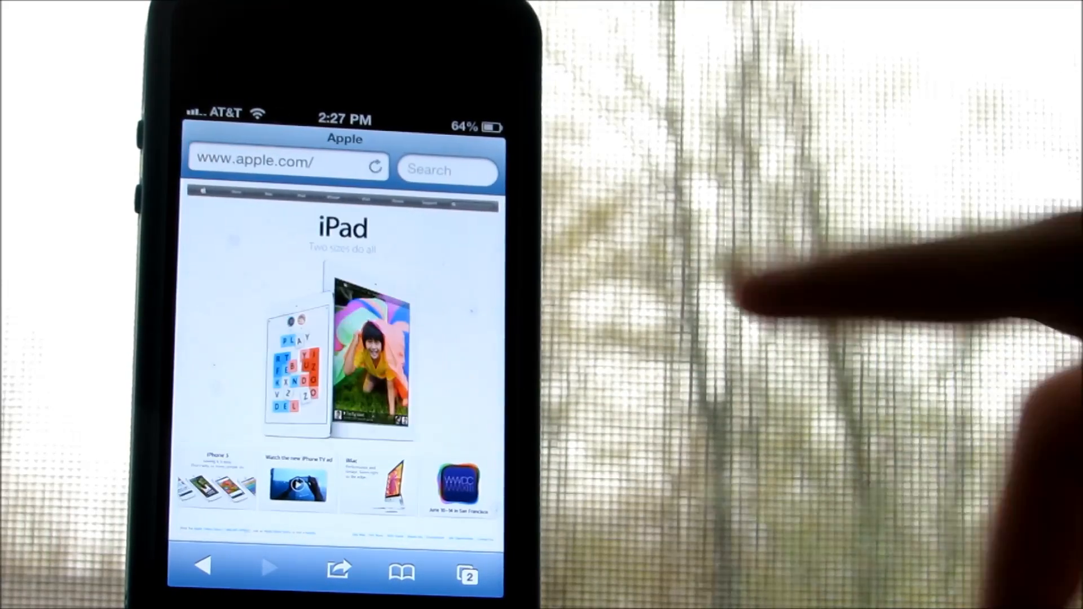
pyautogui.click(285, 166)
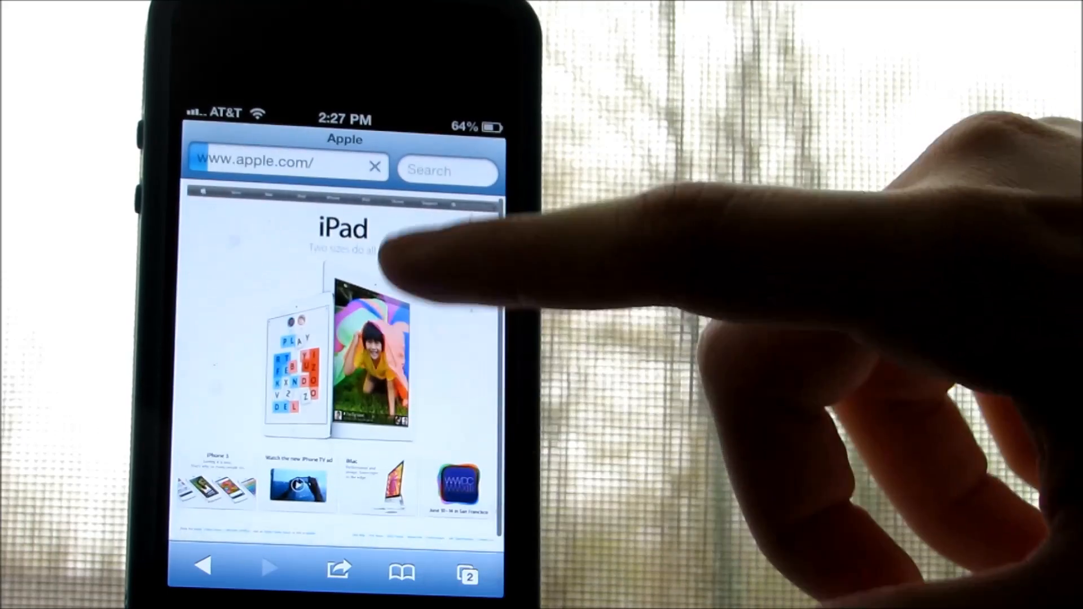